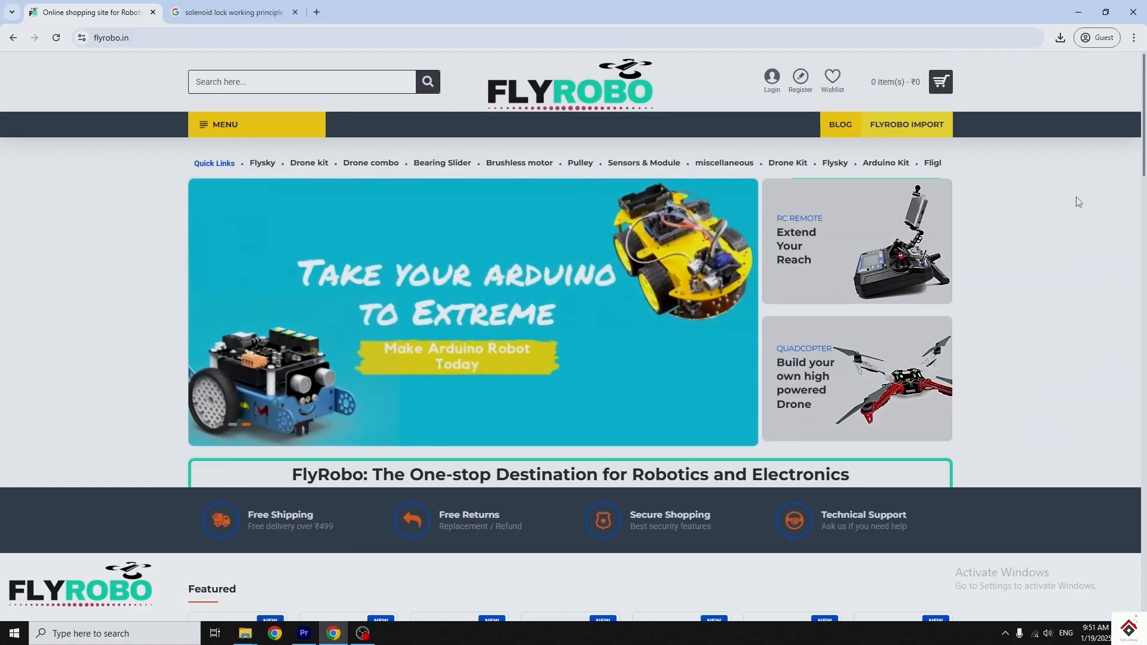
Browse the FlyRobo product menu to the Multirotor Flight Controller listing.
click(225, 123)
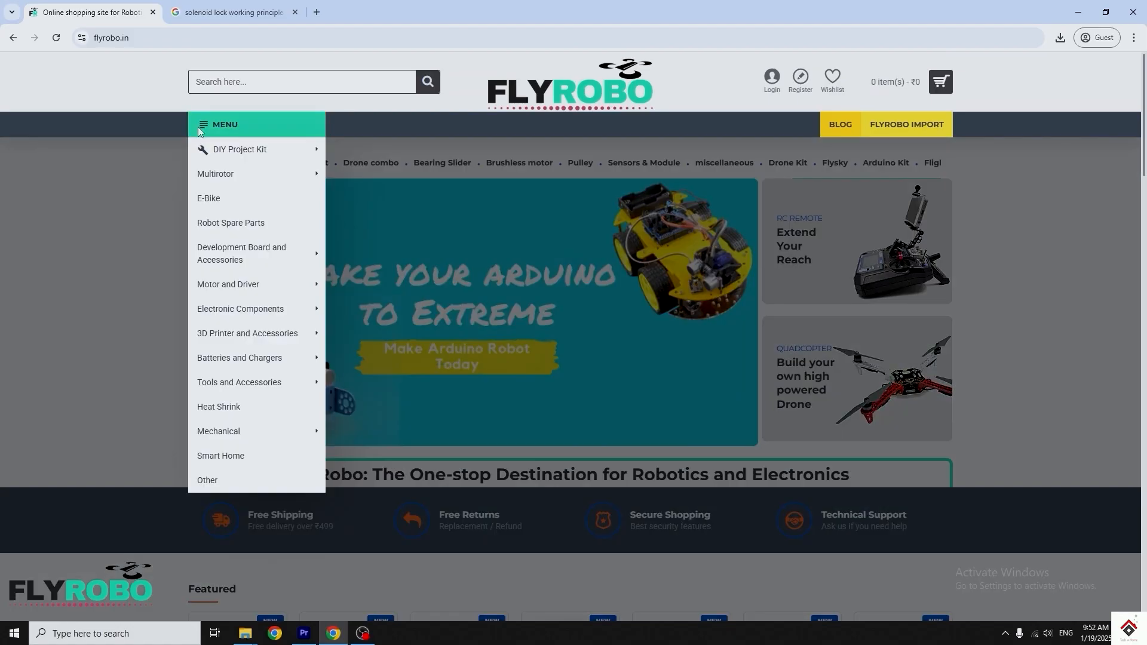
mouse_move(239, 150)
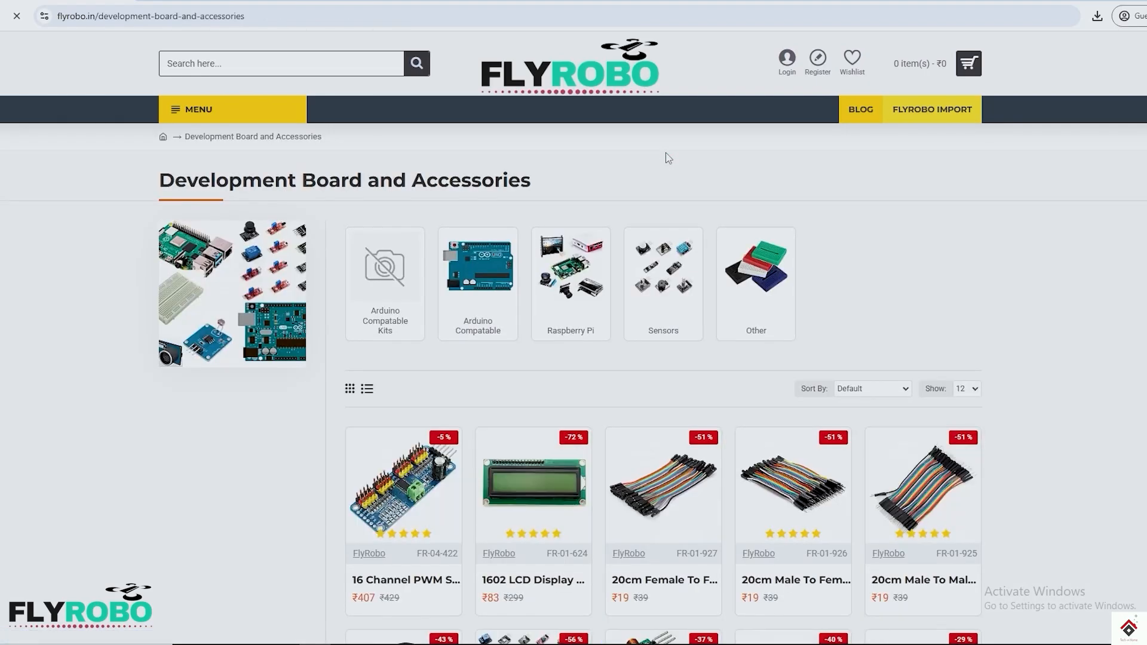
click(755, 265)
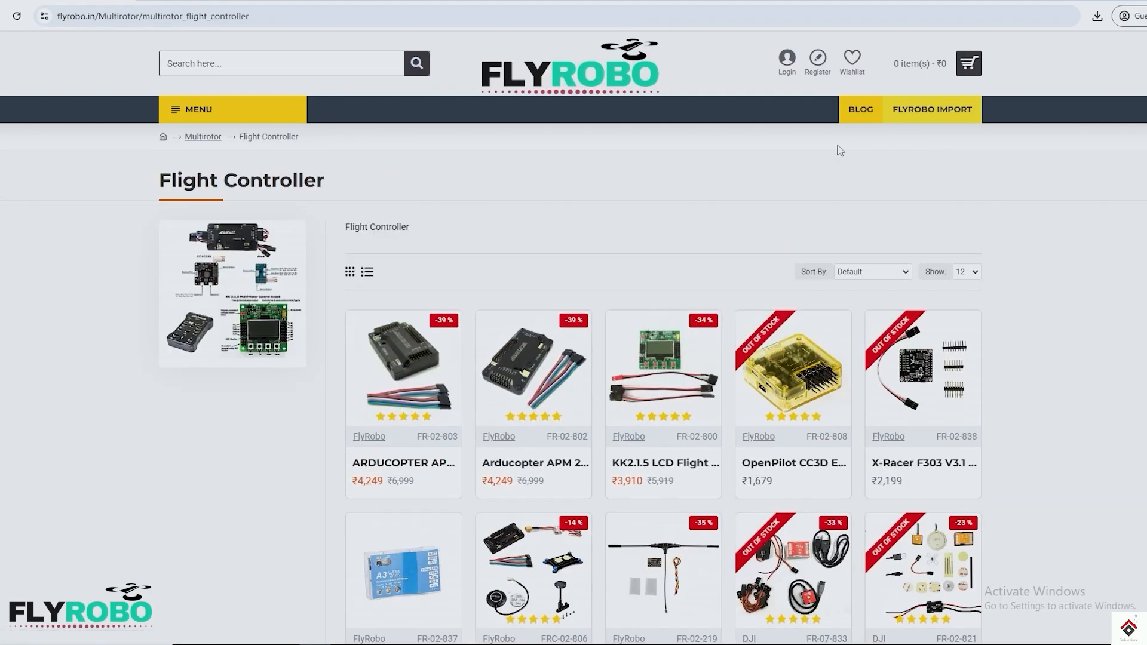
mouse_move(248, 163)
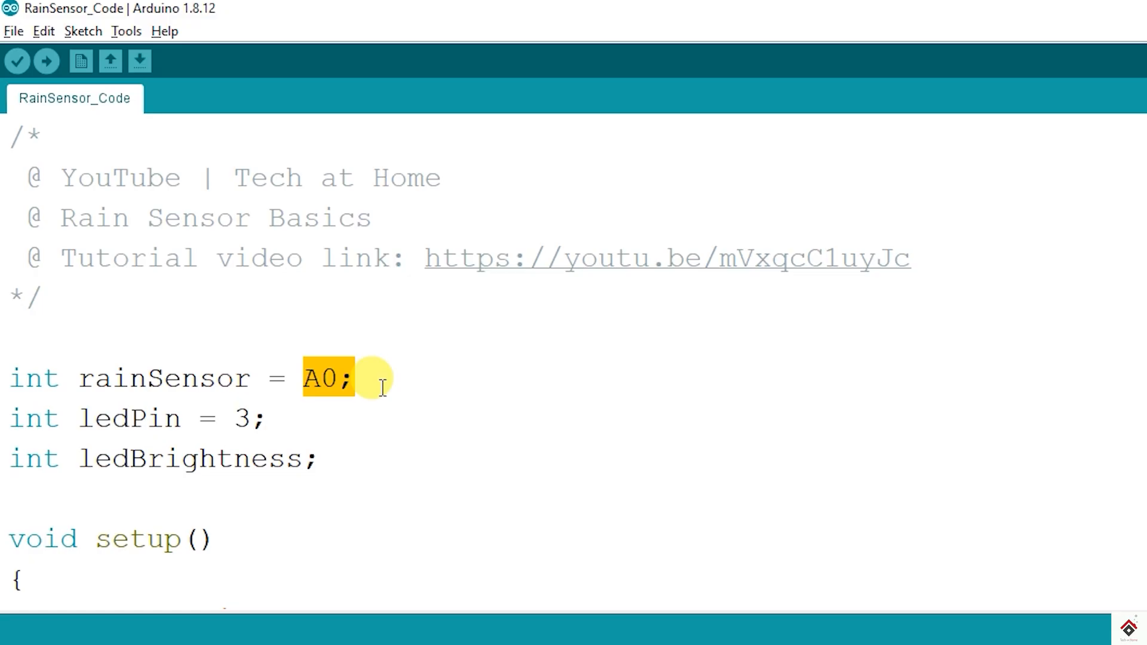
Review RainSensor_Code, highlighting the analog sensor reading inside loop().
scroll(down, 3)
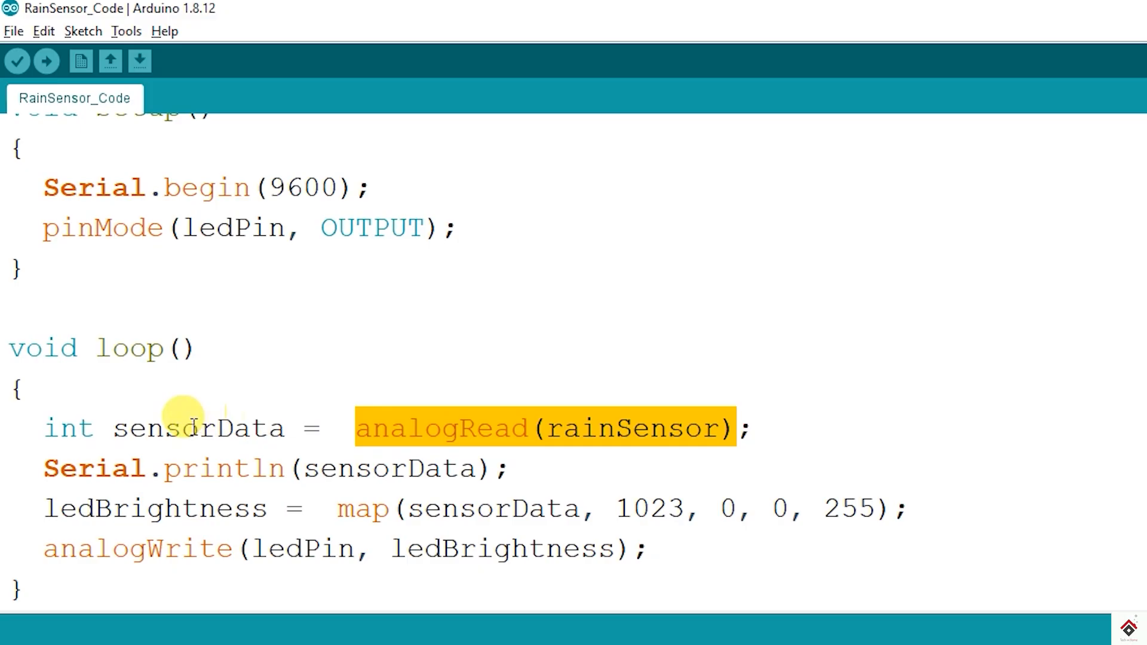
double_click(197, 428)
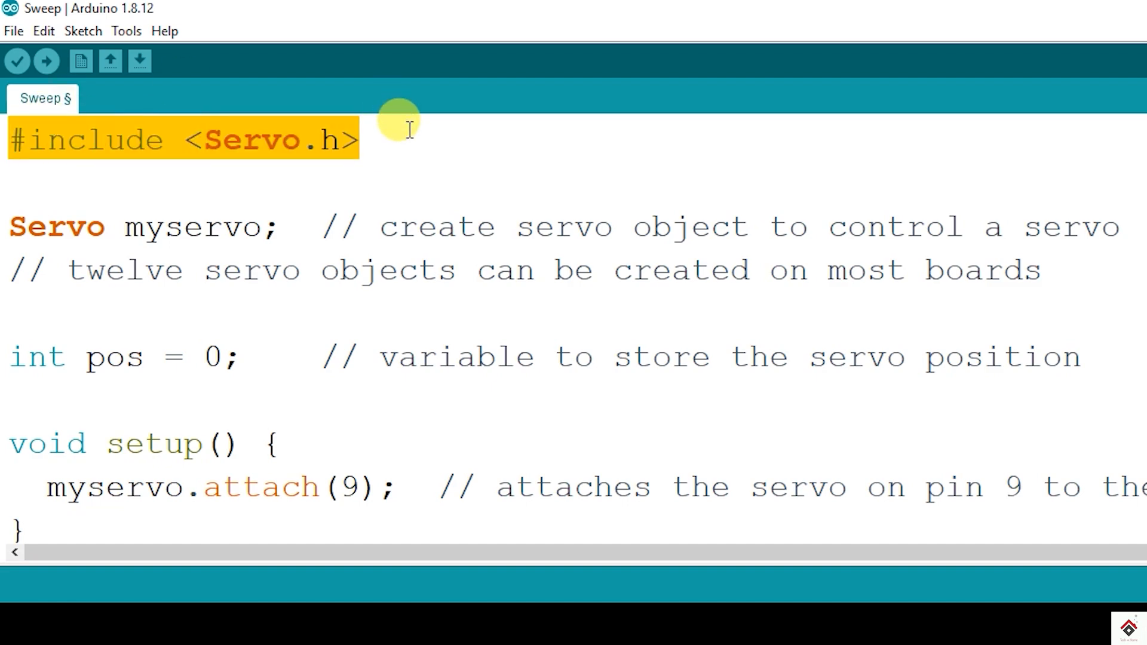
In the Servo Sweep example, highlight the Servo.h include and the reverse sweep loop condition.
double_click(192, 226)
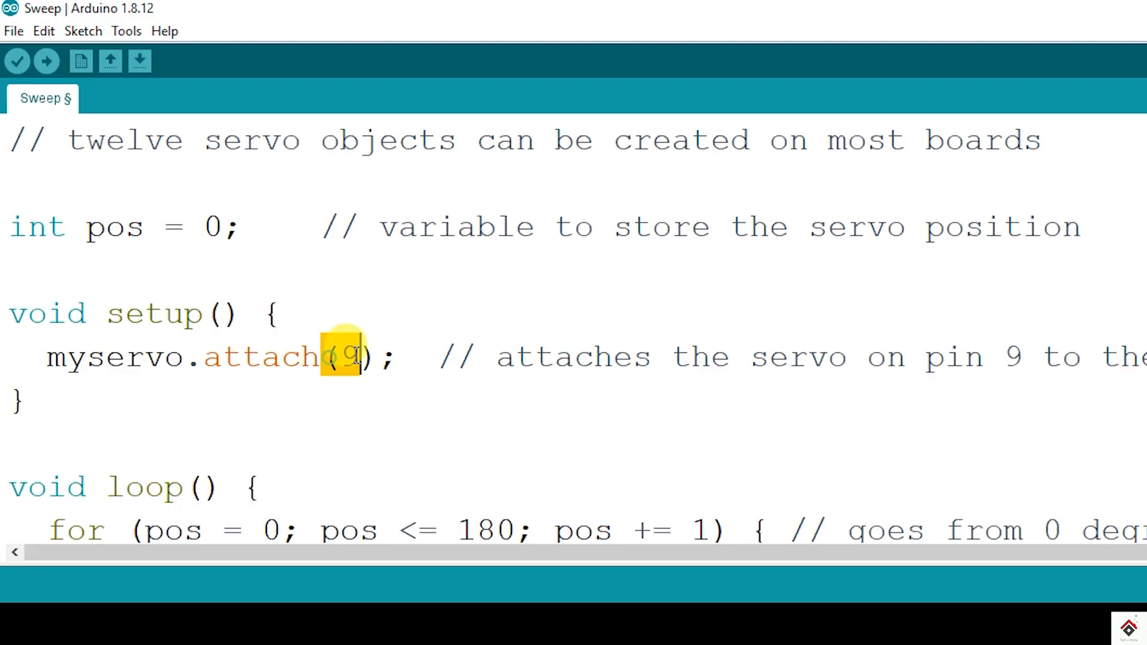
scroll(down, 3)
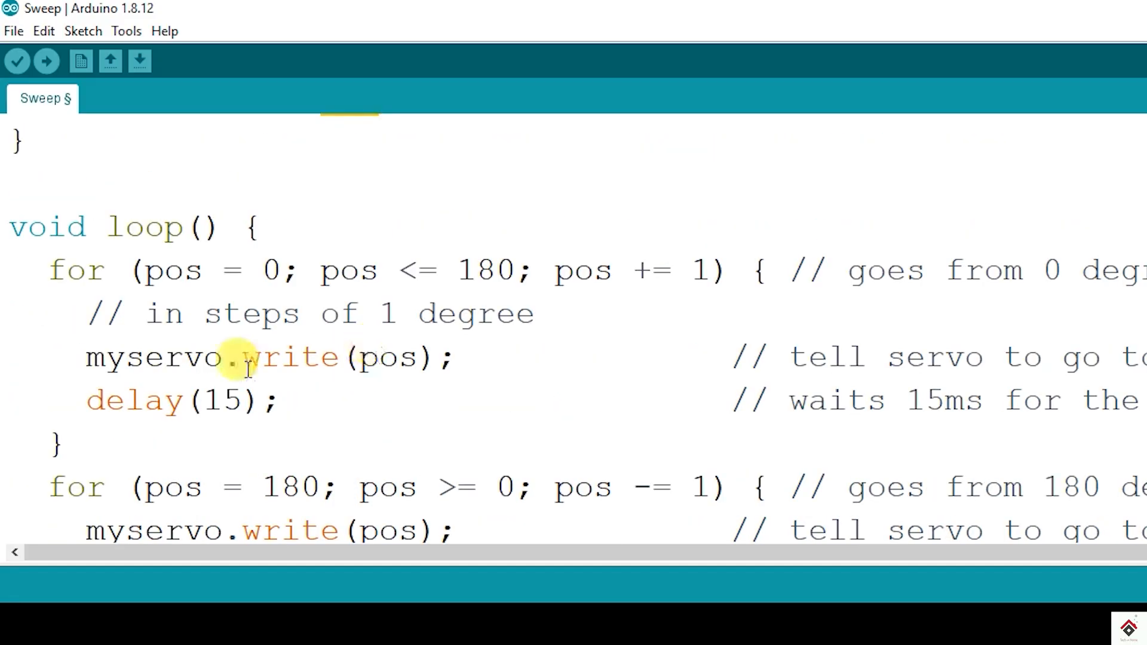
scroll(down, 3)
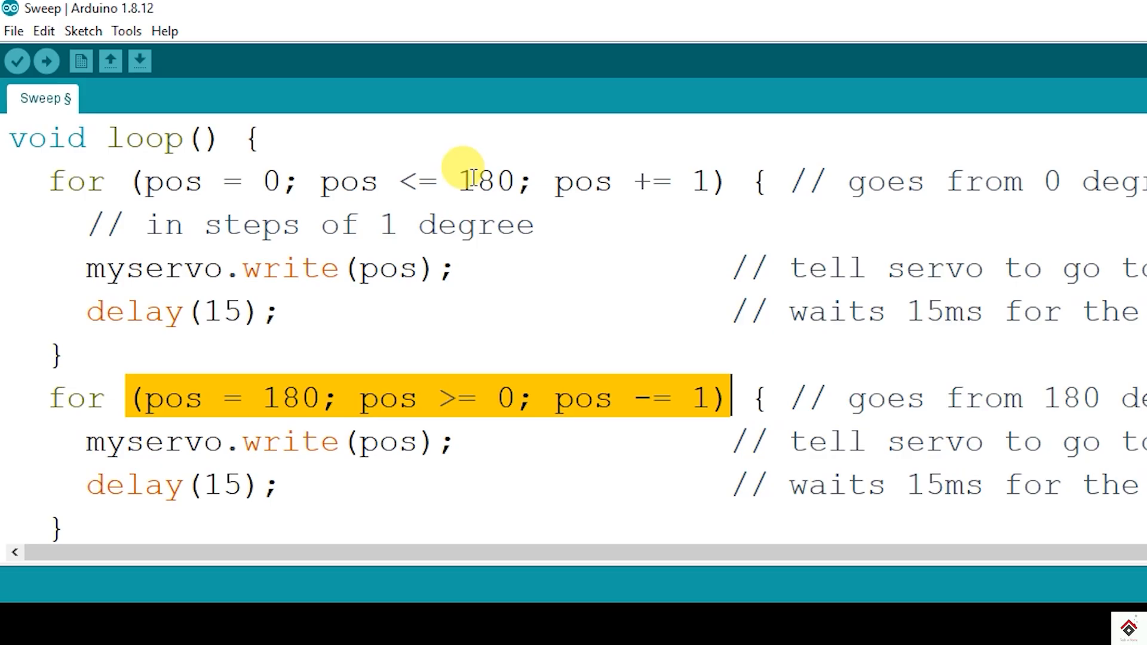
double_click(289, 396)
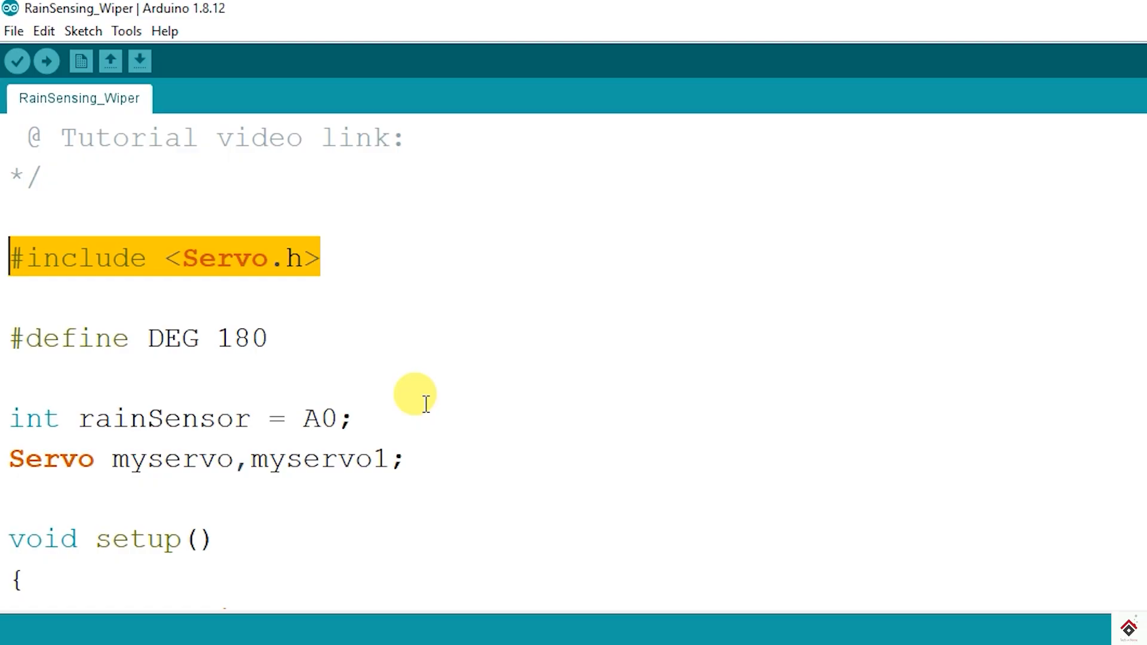
mouse_move(224, 337)
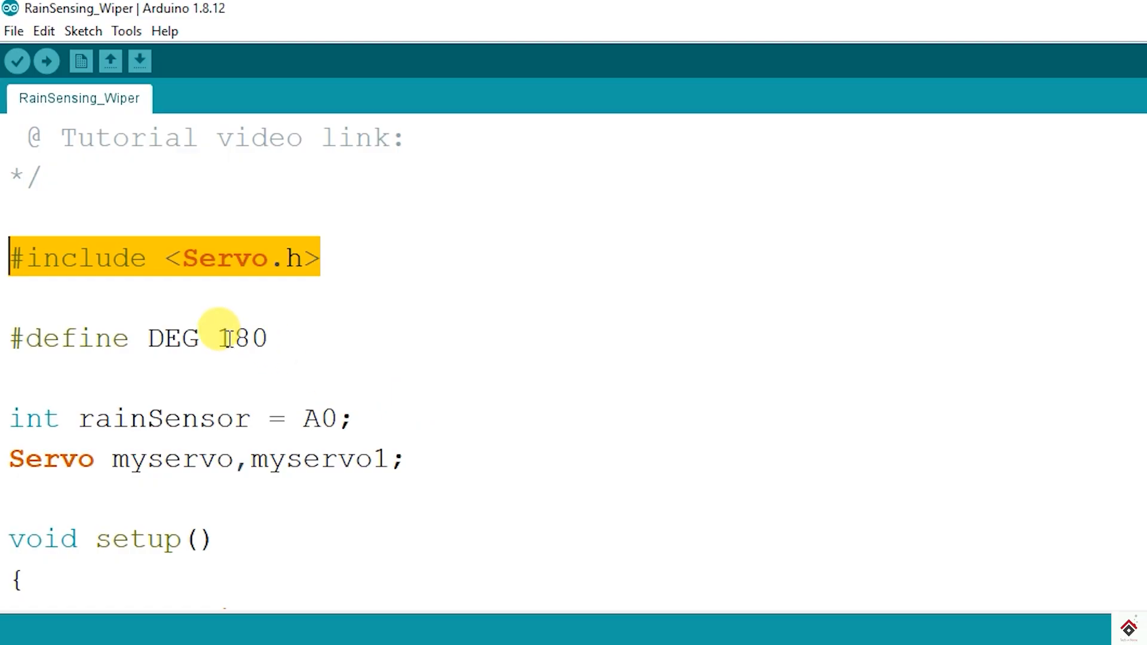
double_click(241, 337)
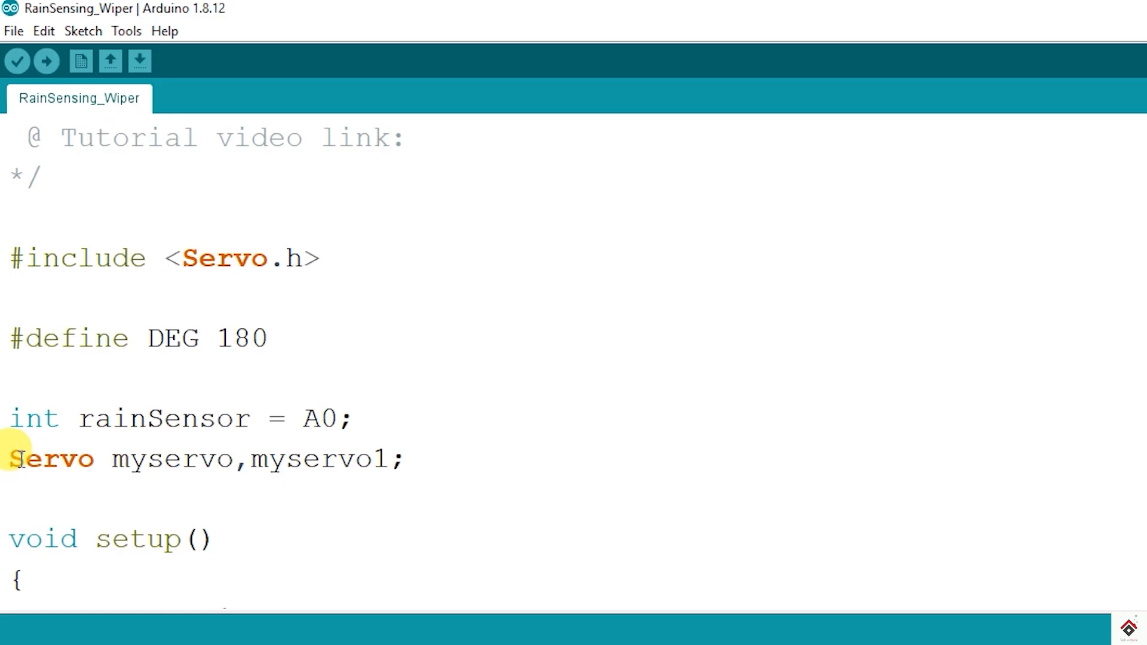
double_click(51, 459)
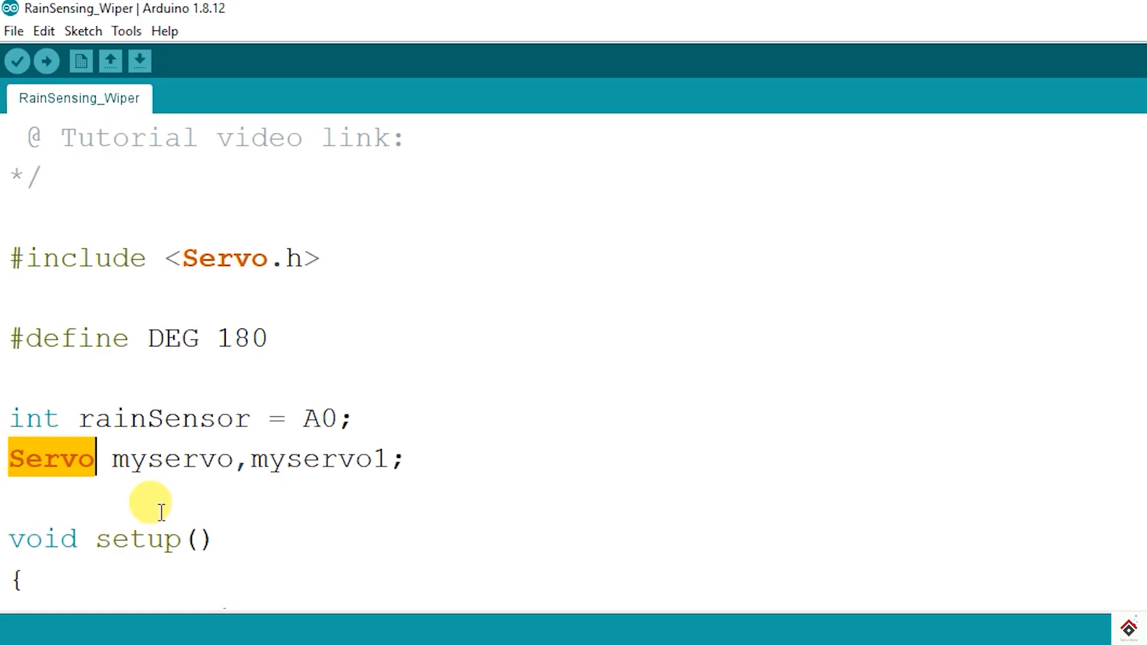
double_click(172, 459)
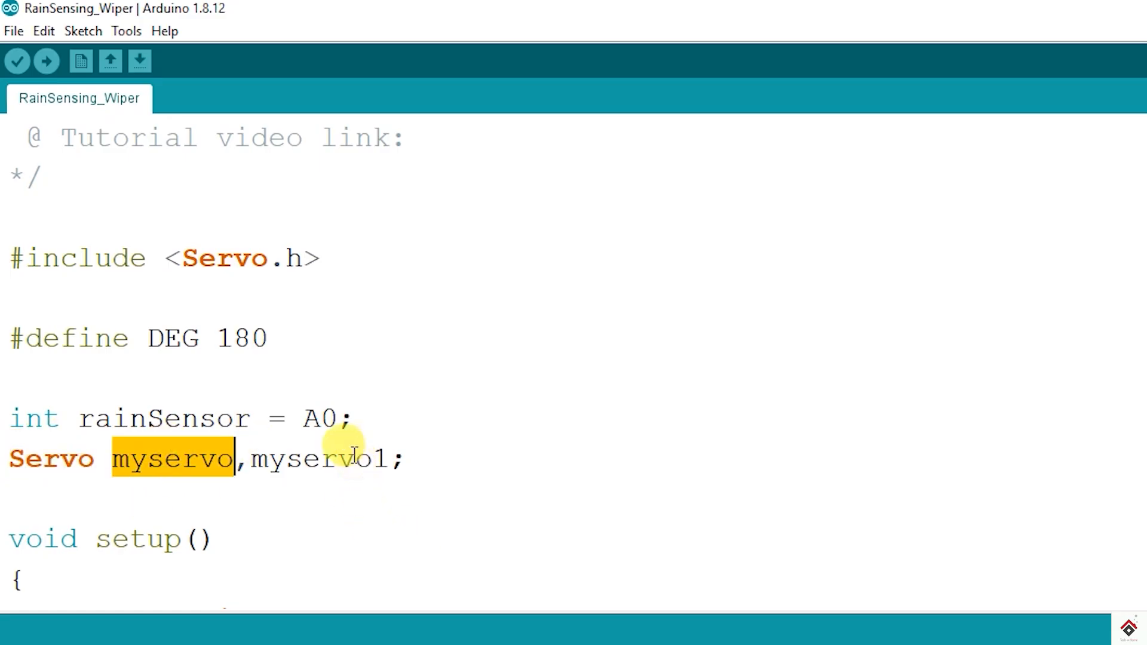
double_click(318, 459)
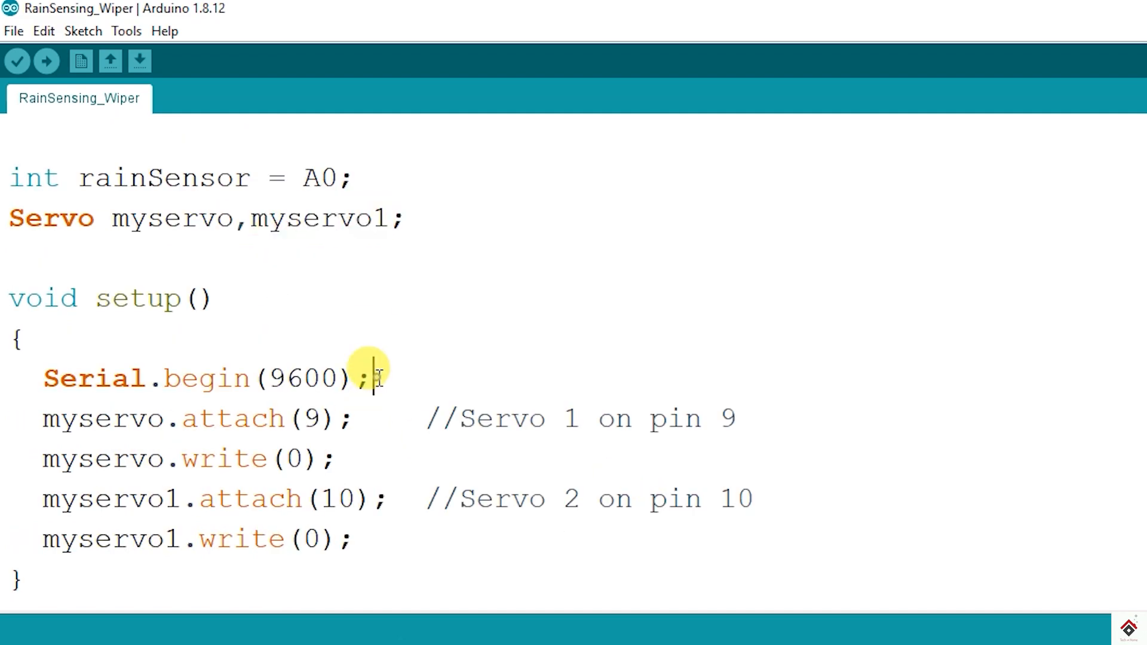
triple_click(204, 379)
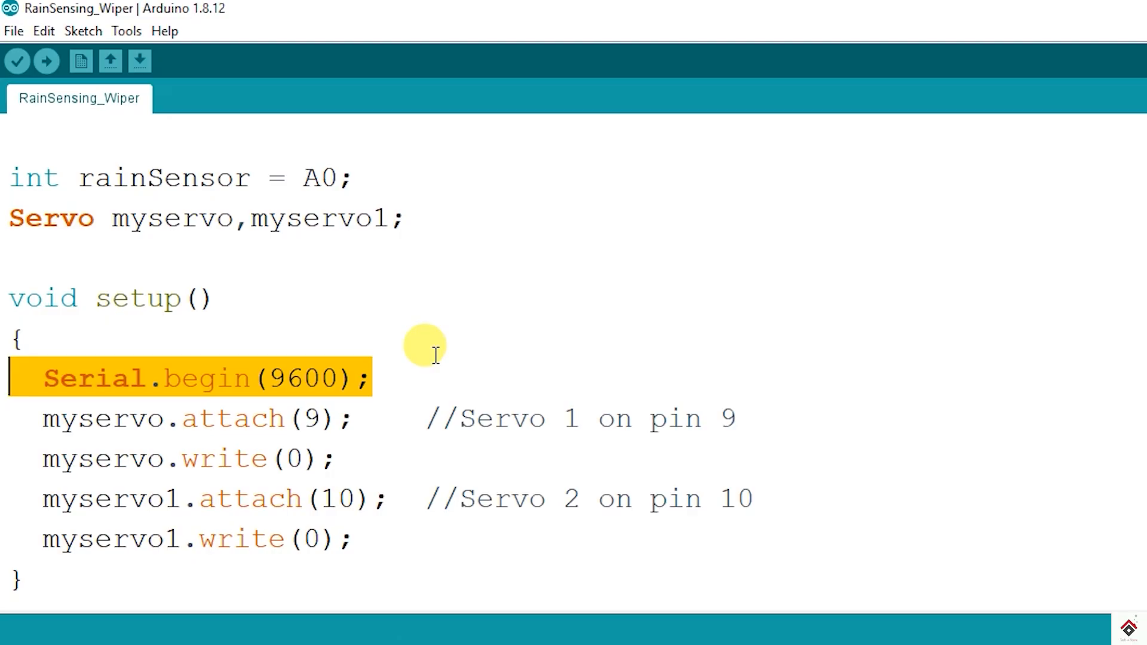
click(34, 418)
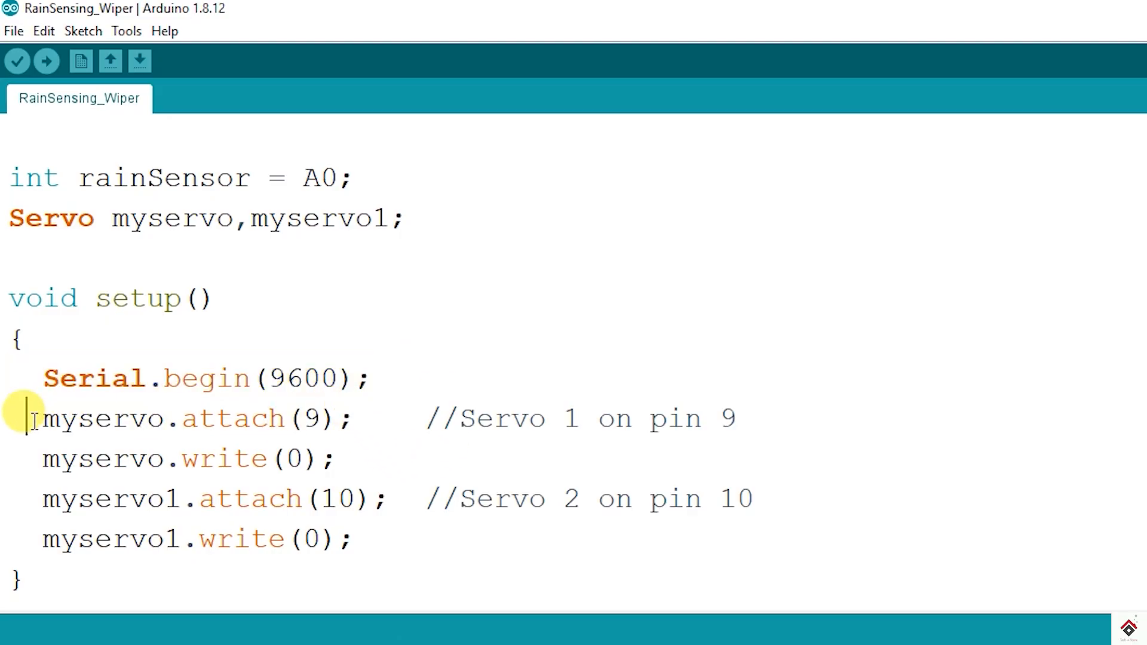
drag(34, 418, 352, 418)
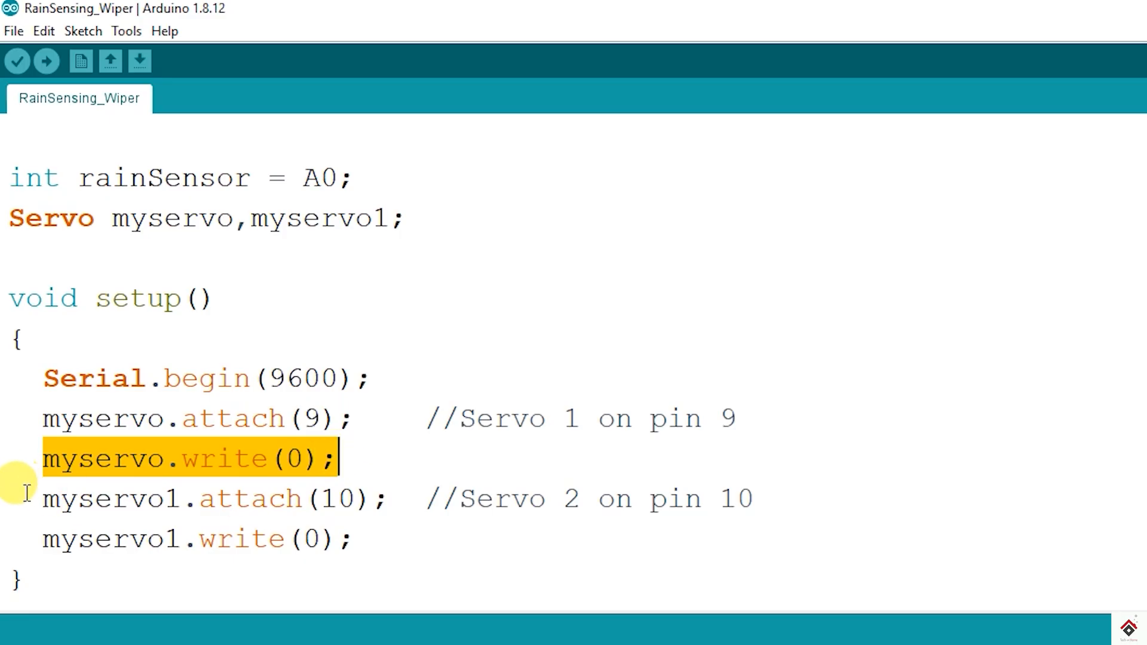
click(388, 500)
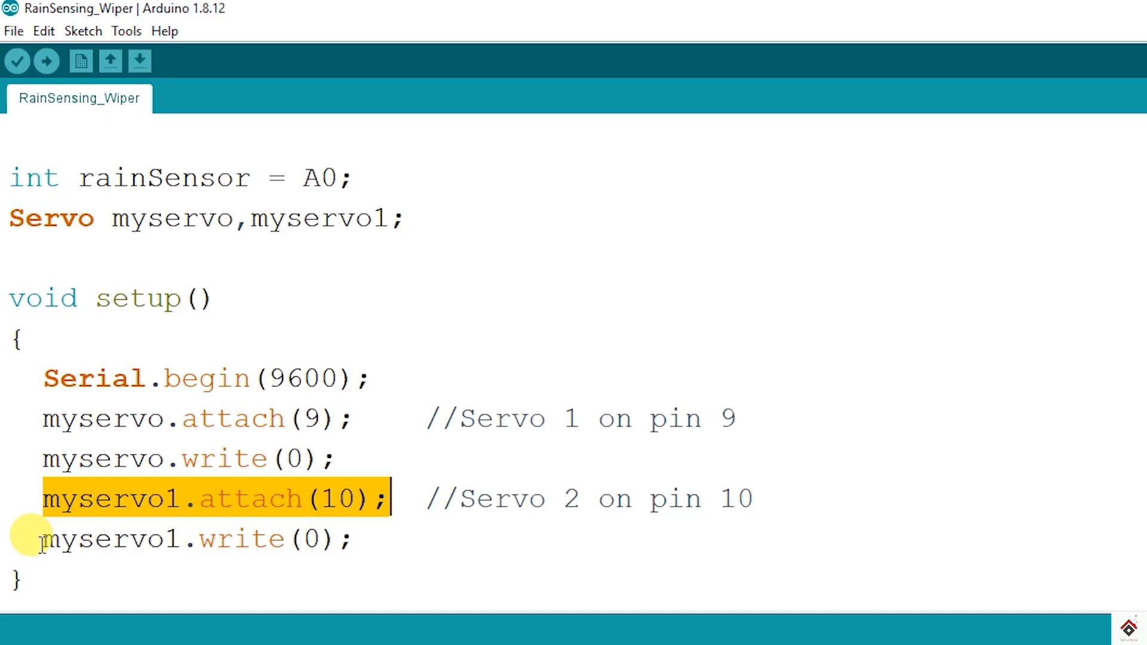
click(198, 539)
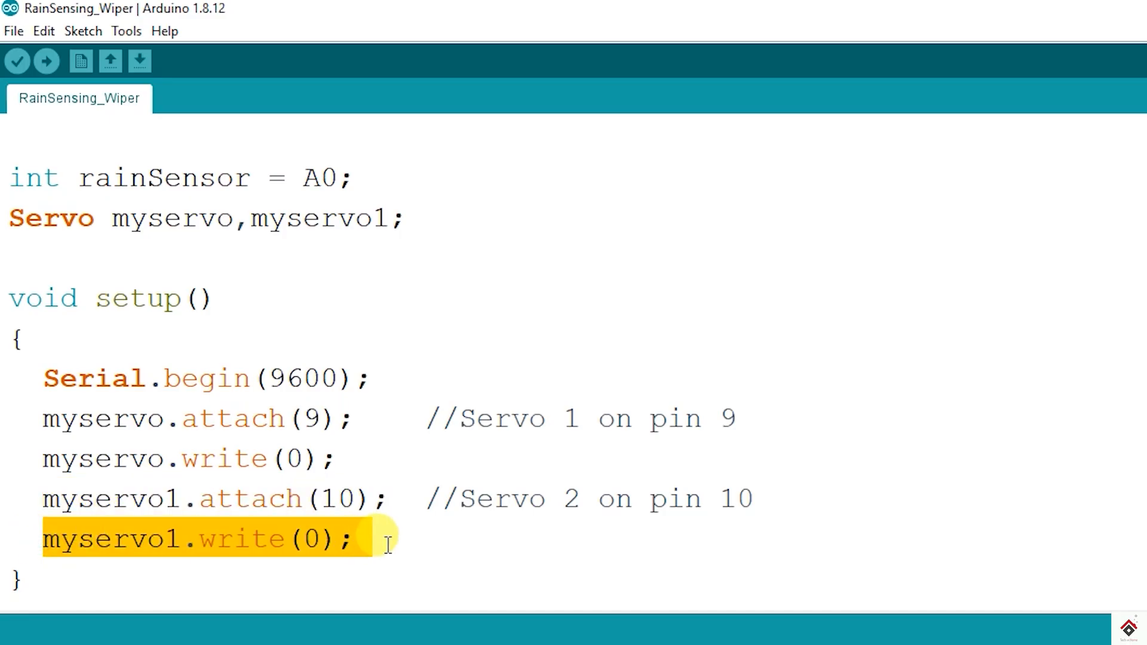
scroll(down, 3)
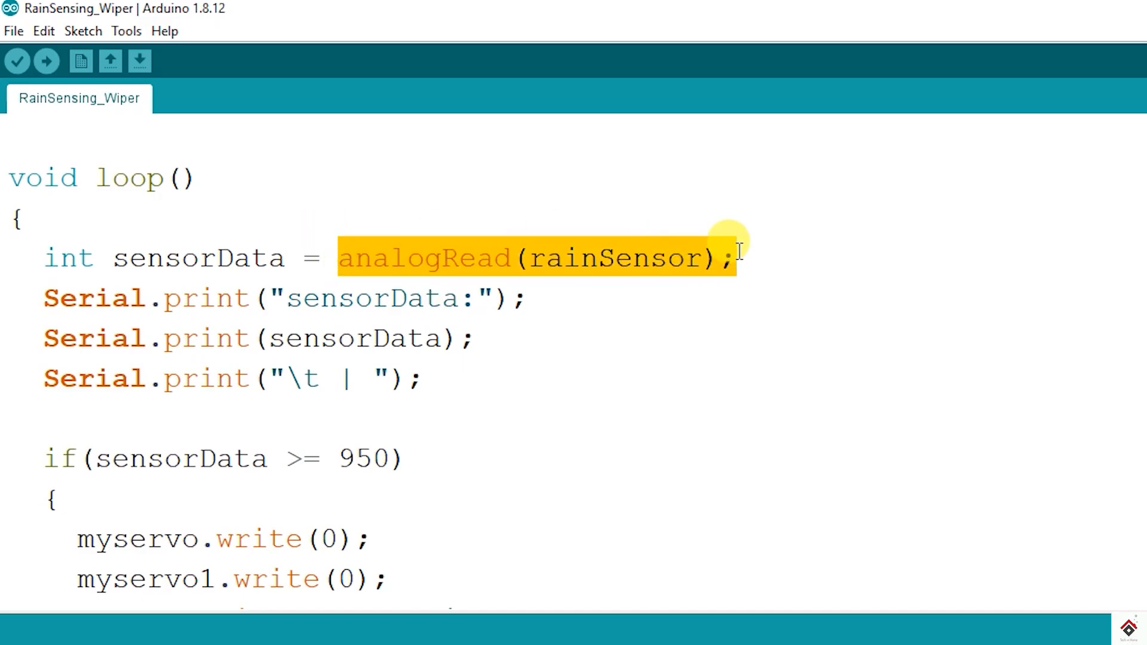
double_click(197, 258)
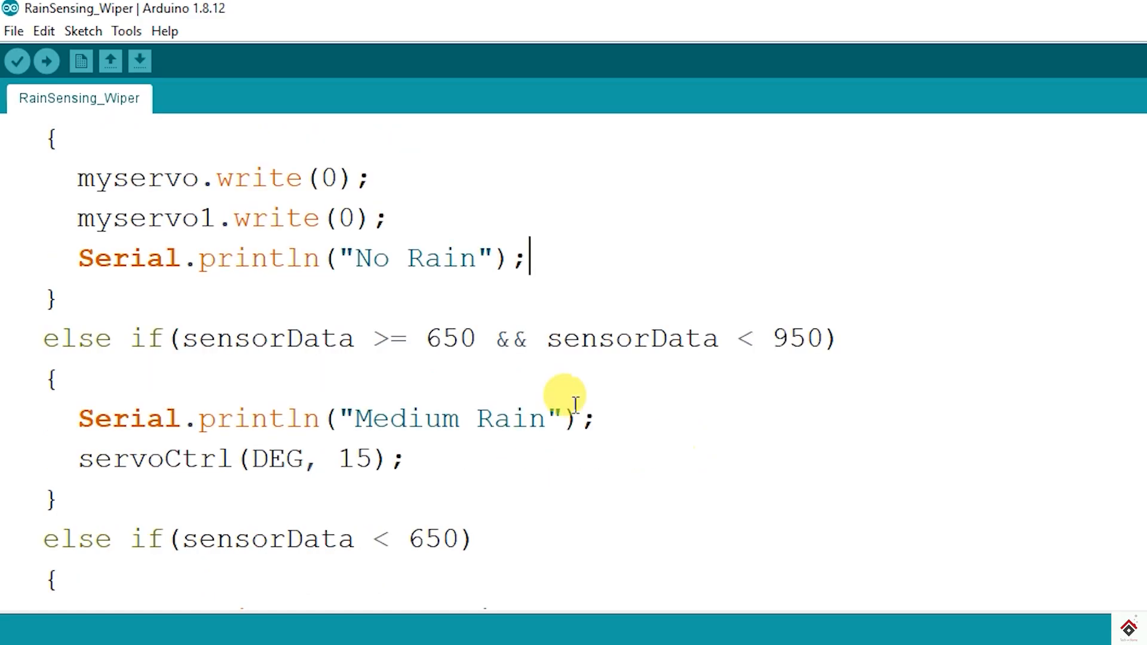
click(354, 338)
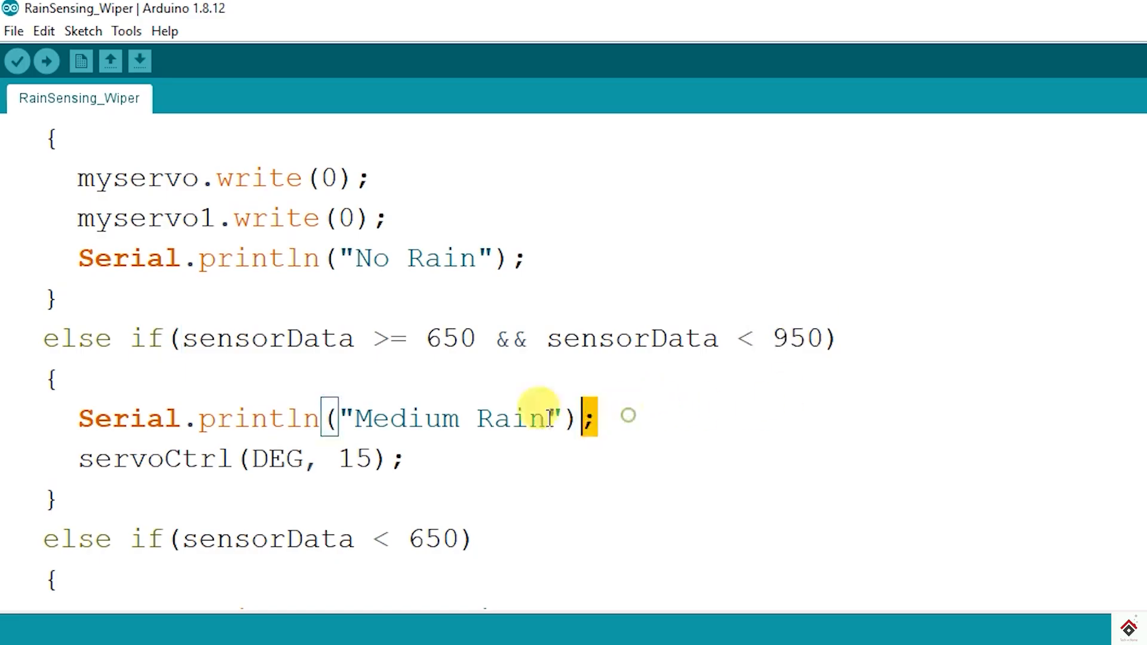
triple_click(330, 418)
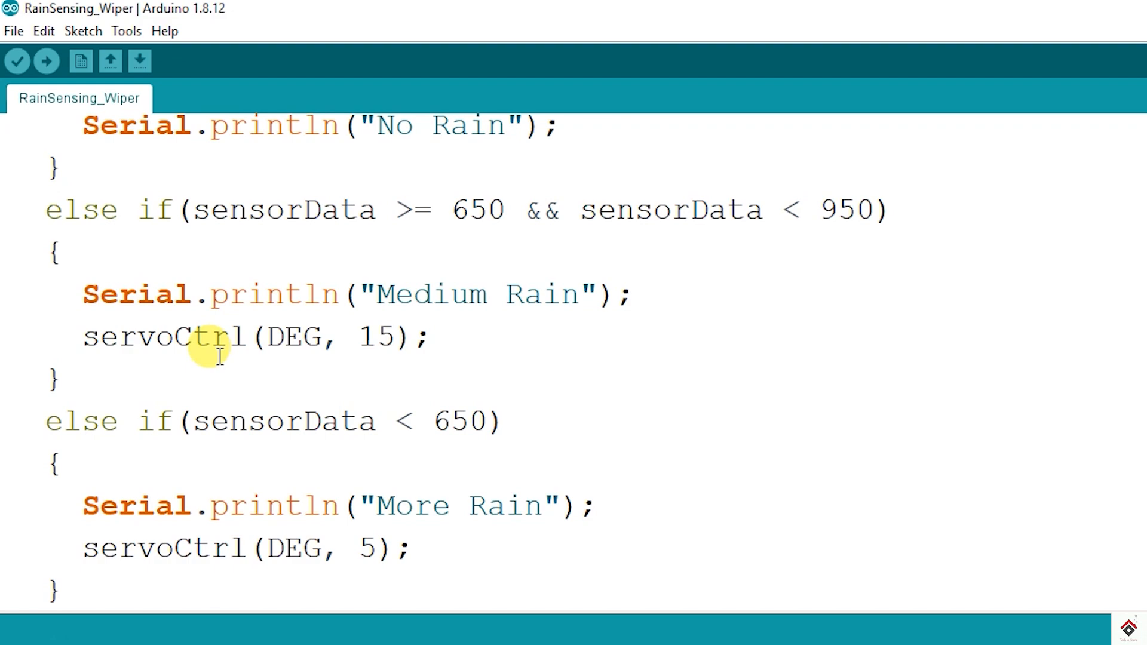
double_click(165, 337)
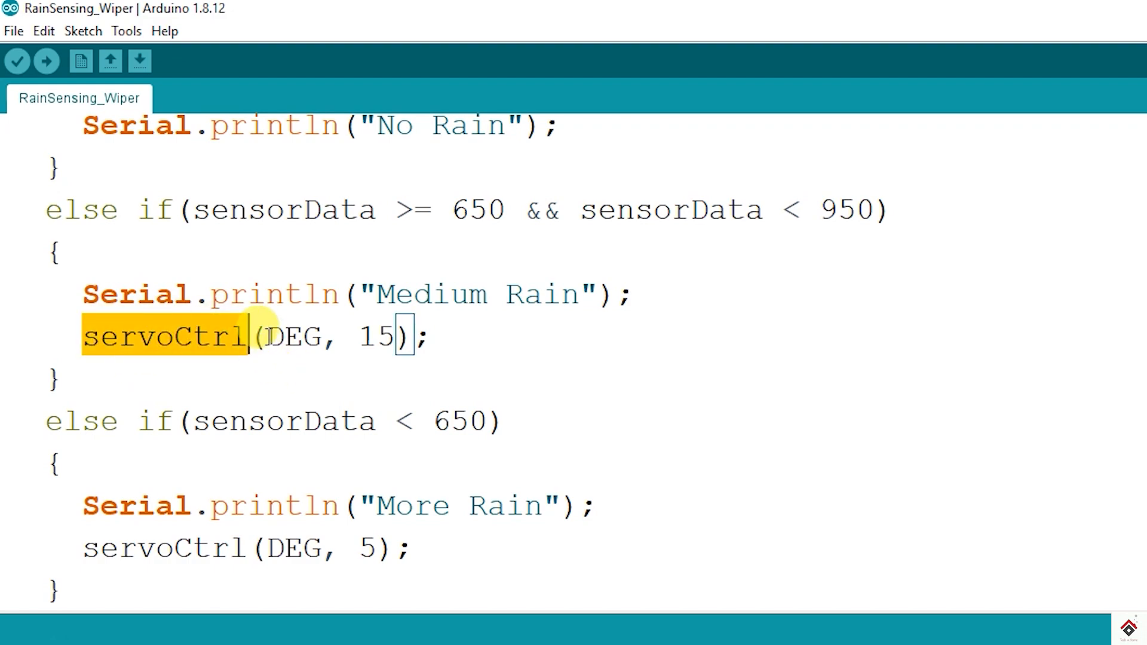
double_click(295, 337)
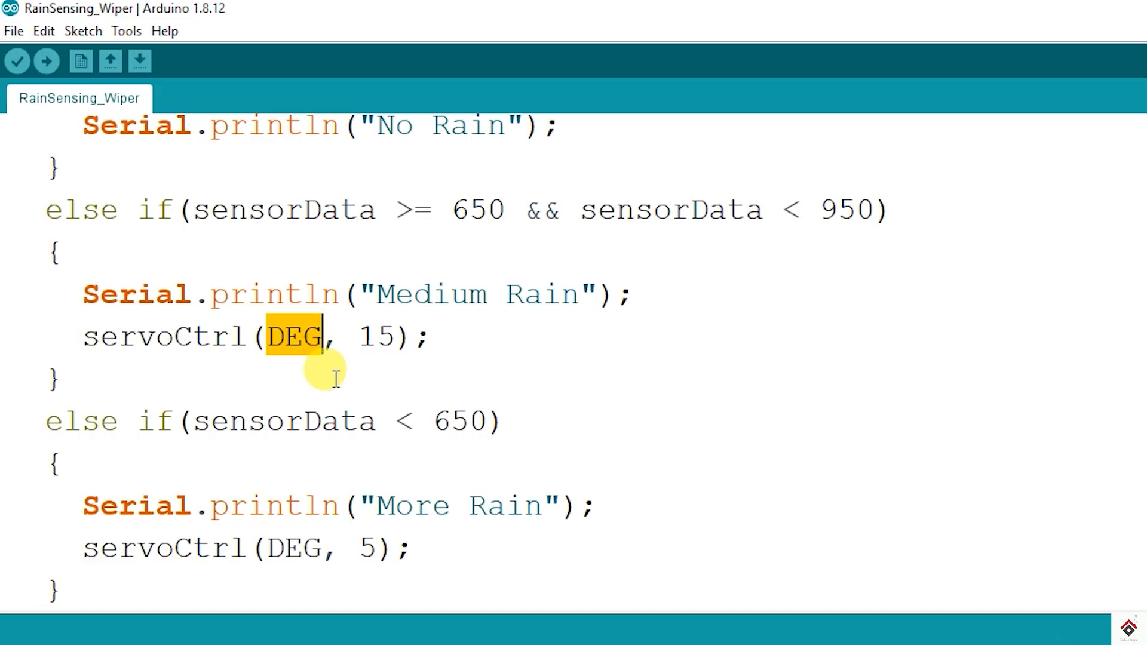
double_click(374, 335)
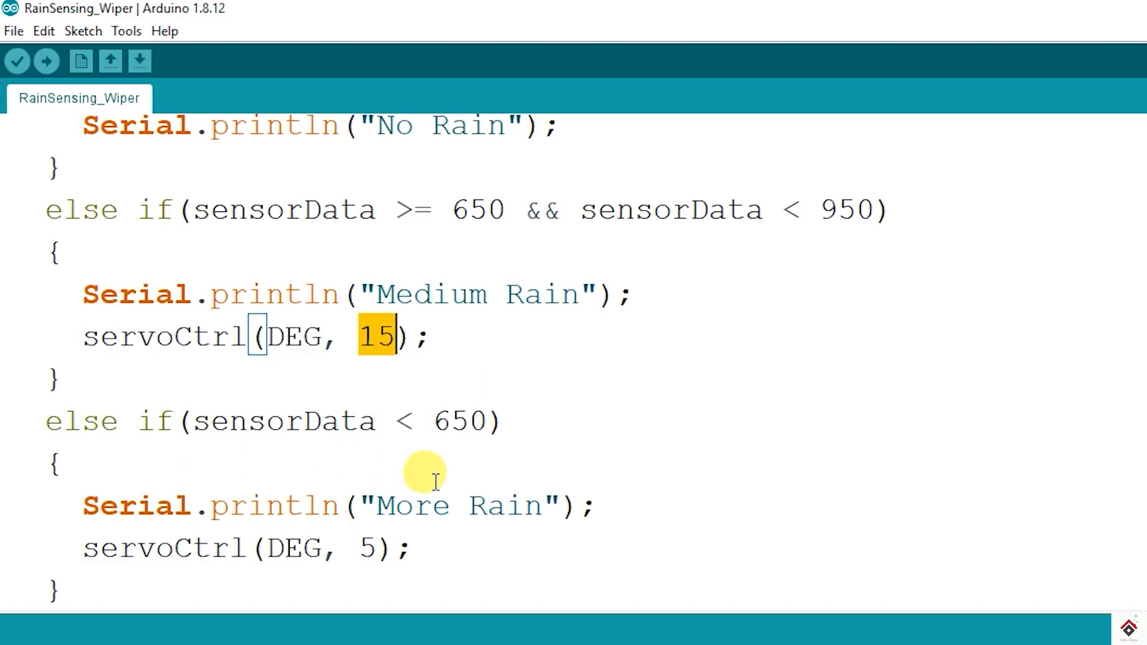
mouse_move(396, 468)
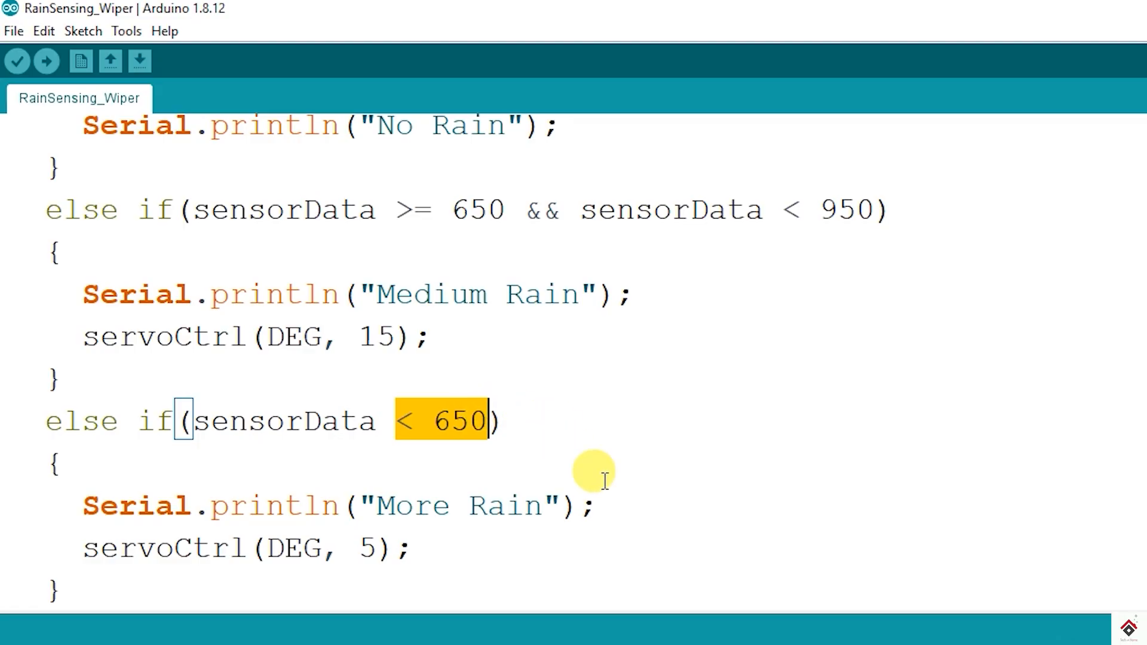
scroll(down, 3)
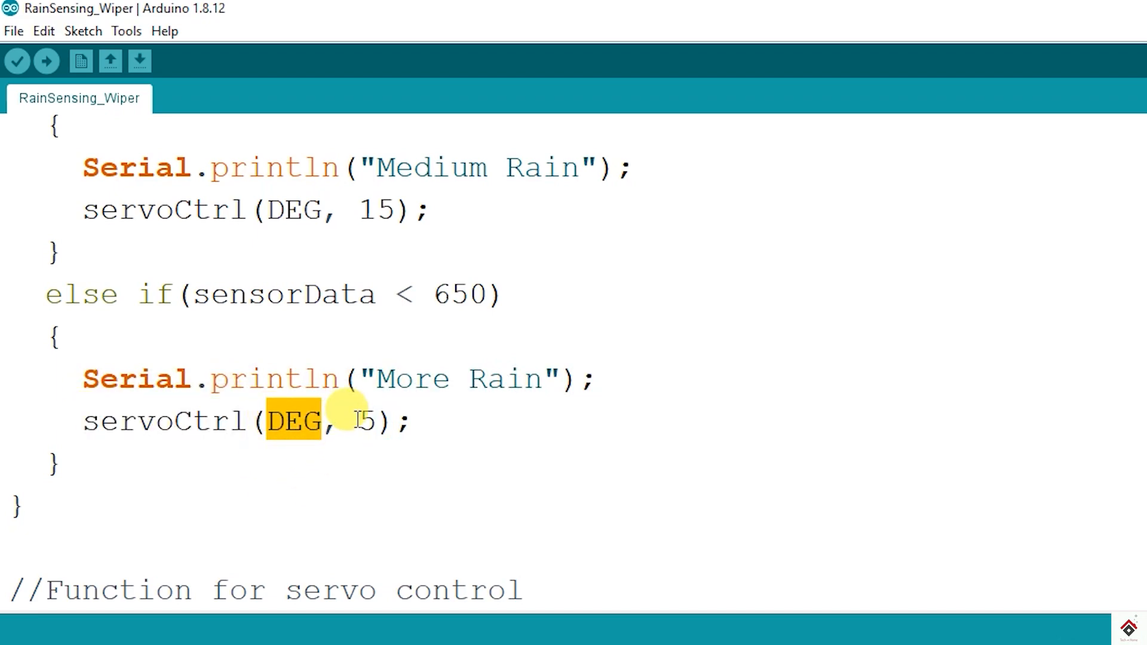
click(366, 420)
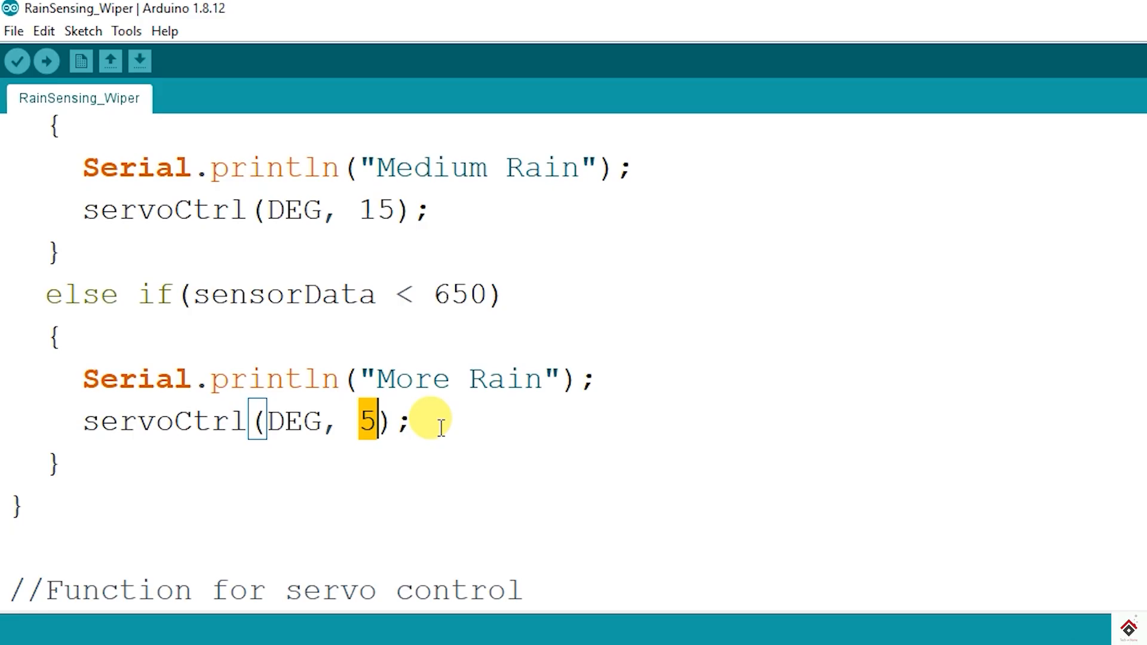
double_click(165, 420)
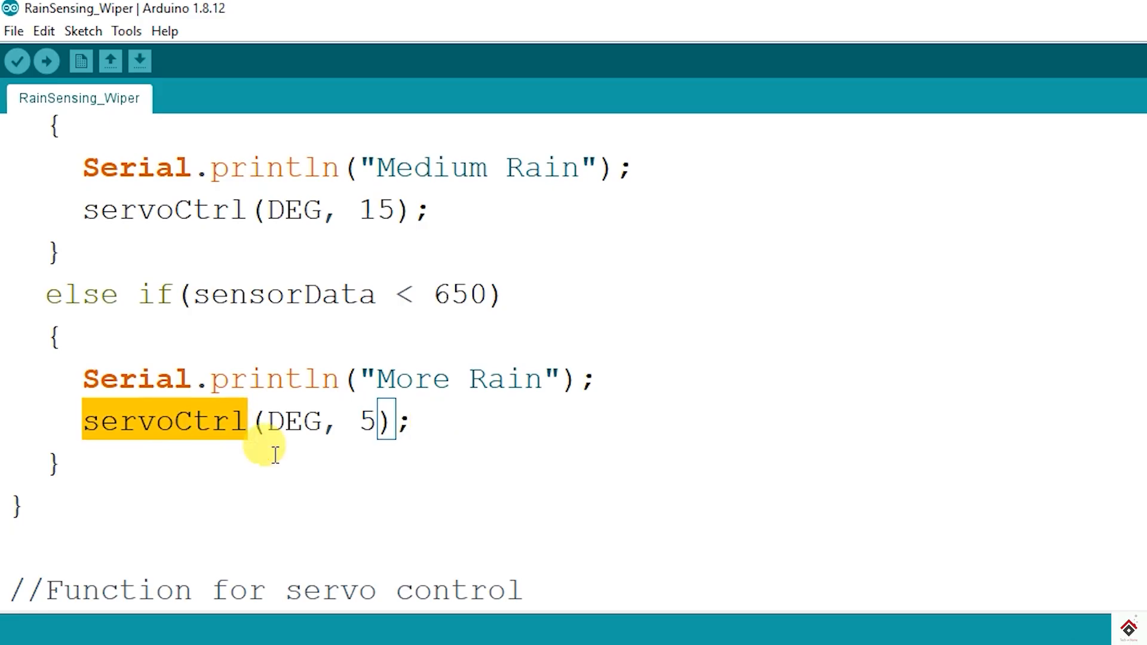
scroll(down, 3)
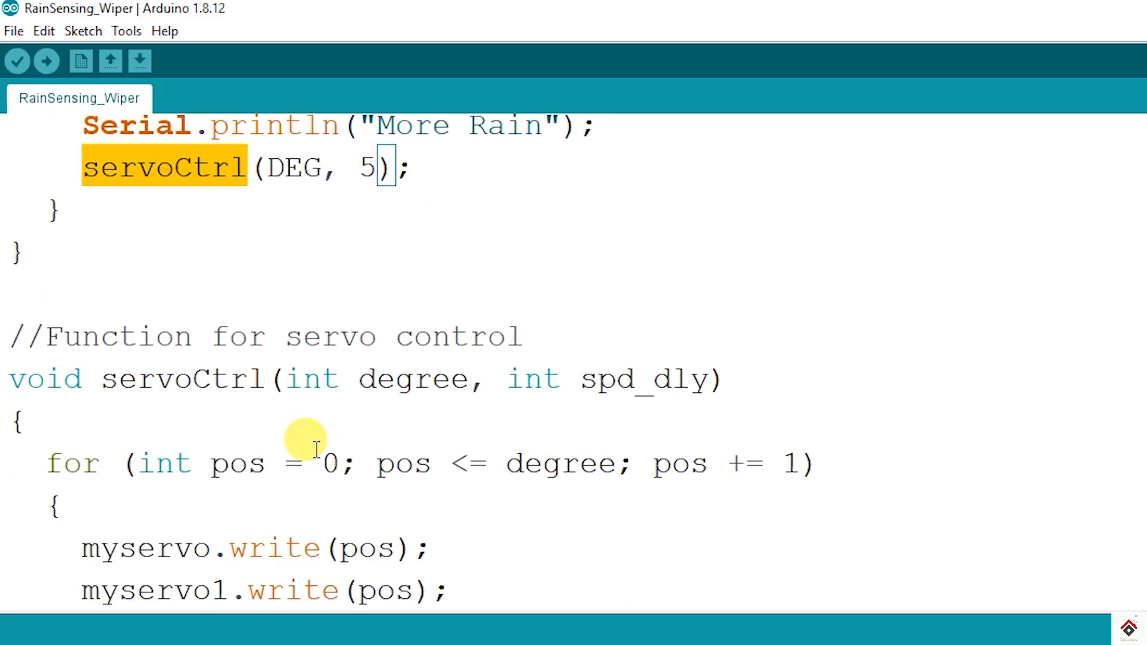
scroll(down, 3)
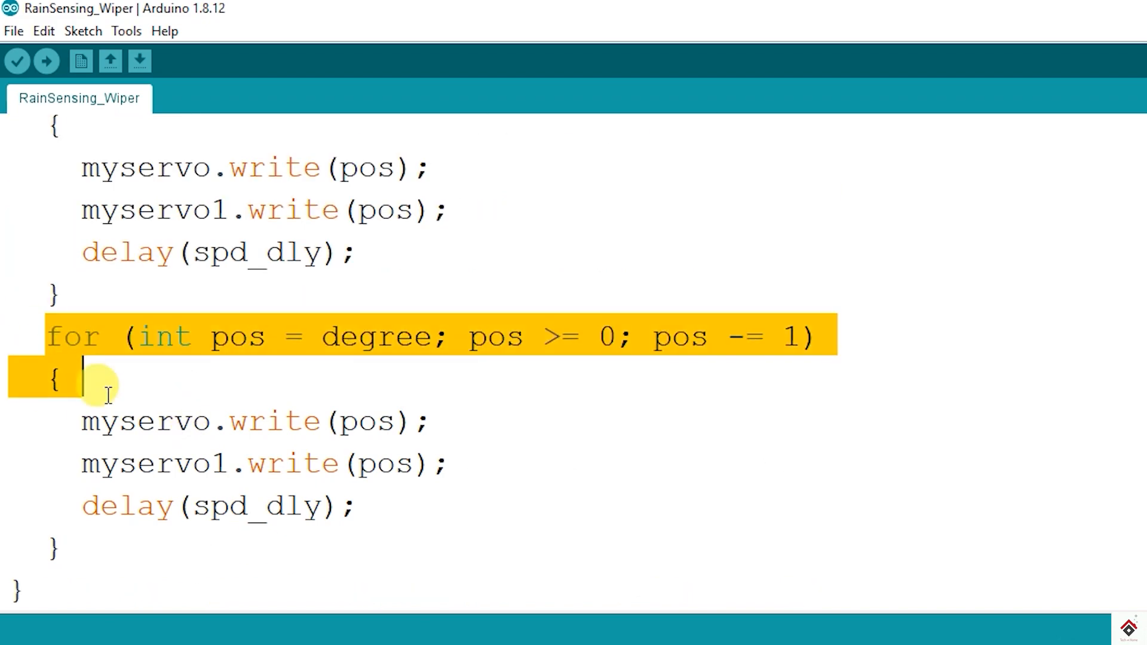
mouse_move(409, 421)
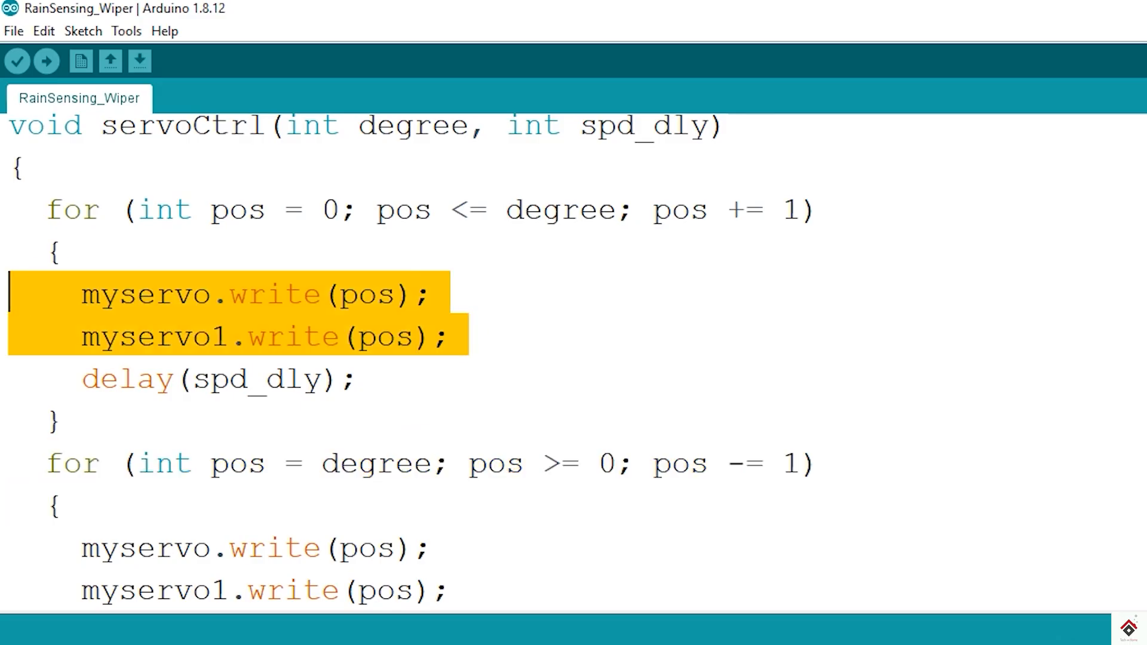
mouse_move(473, 280)
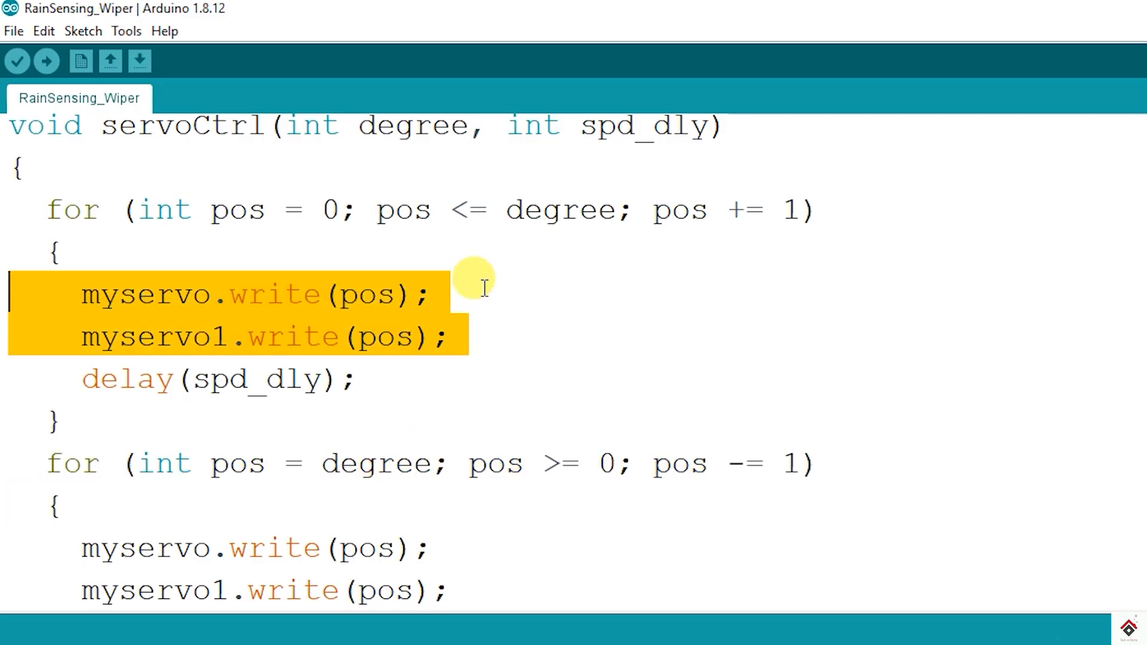
mouse_move(139, 405)
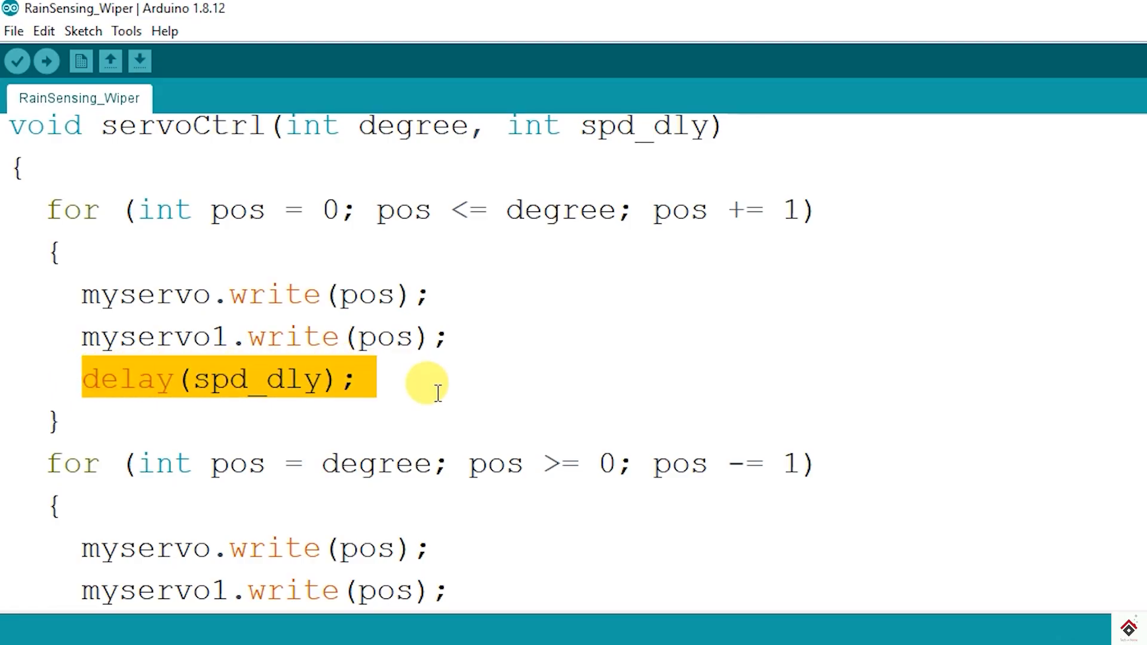
double_click(249, 379)
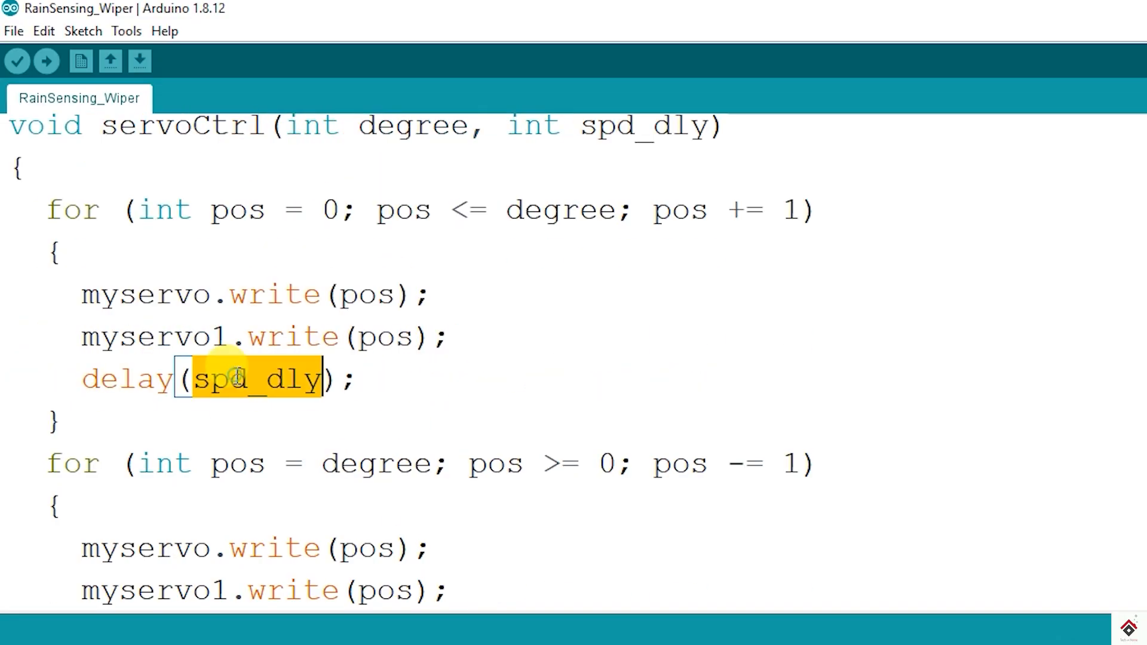
double_click(559, 210)
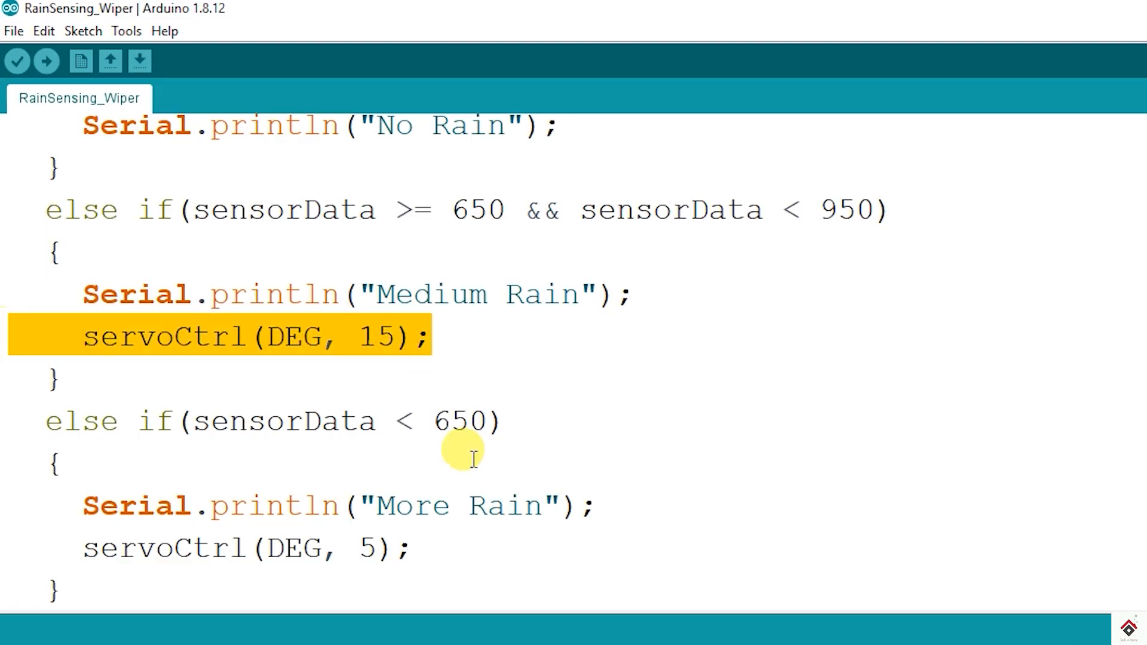
scroll(down, 3)
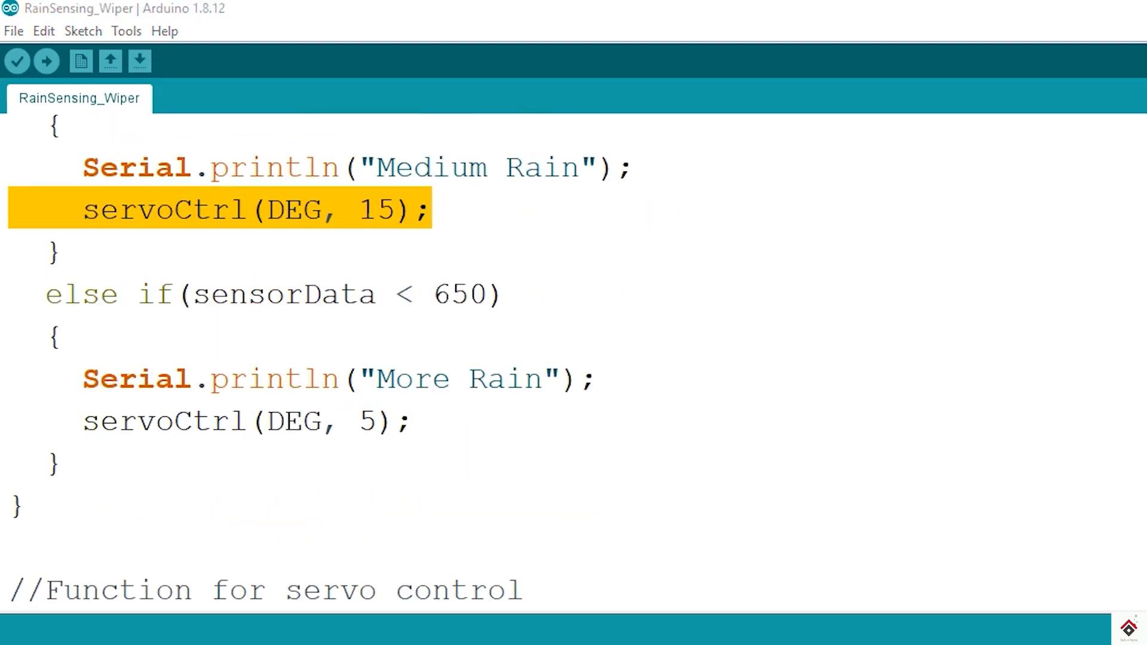
click(127, 31)
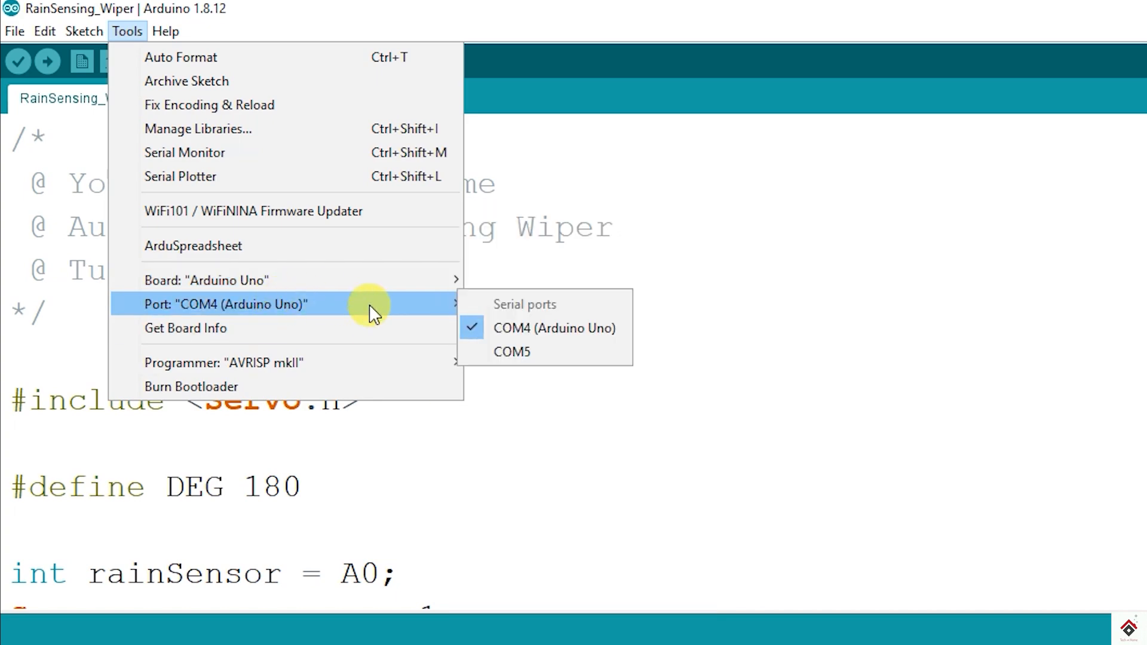
Upload RainSensing_Wiper to the Arduino Uno on COM4.
click(18, 61)
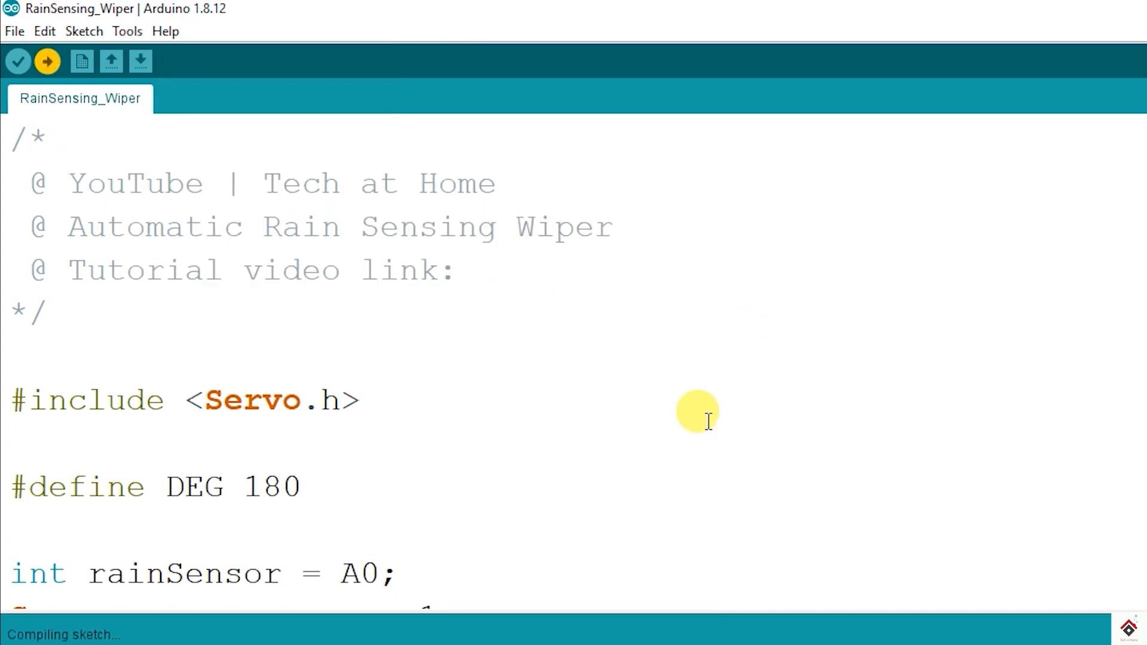